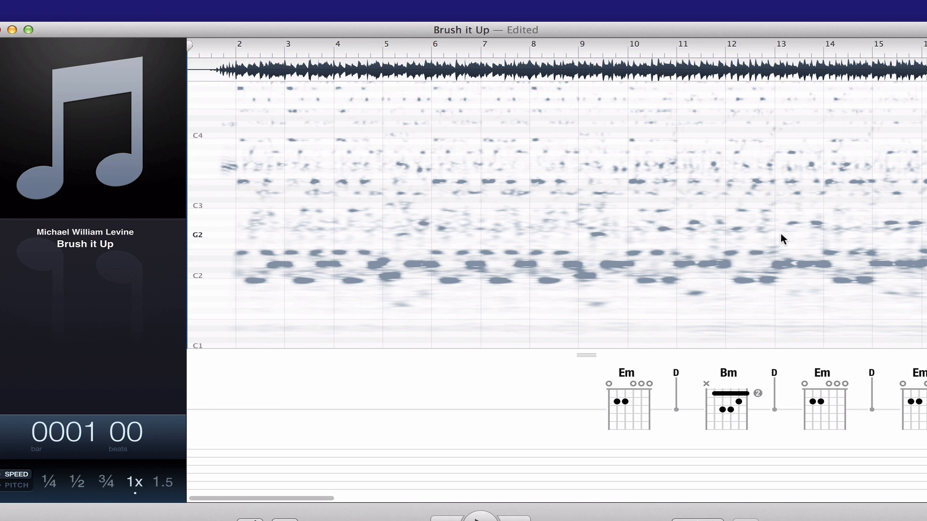
mouse_move(656, 199)
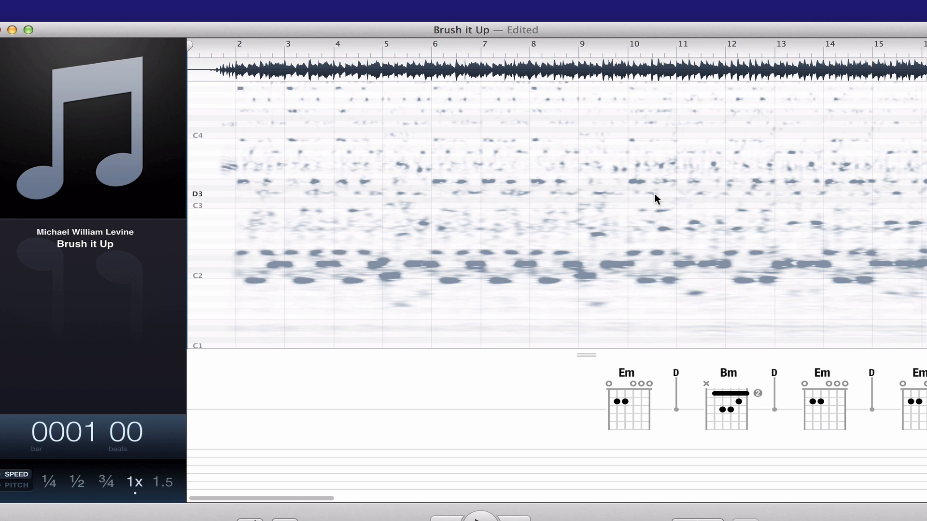
mouse_move(314, 208)
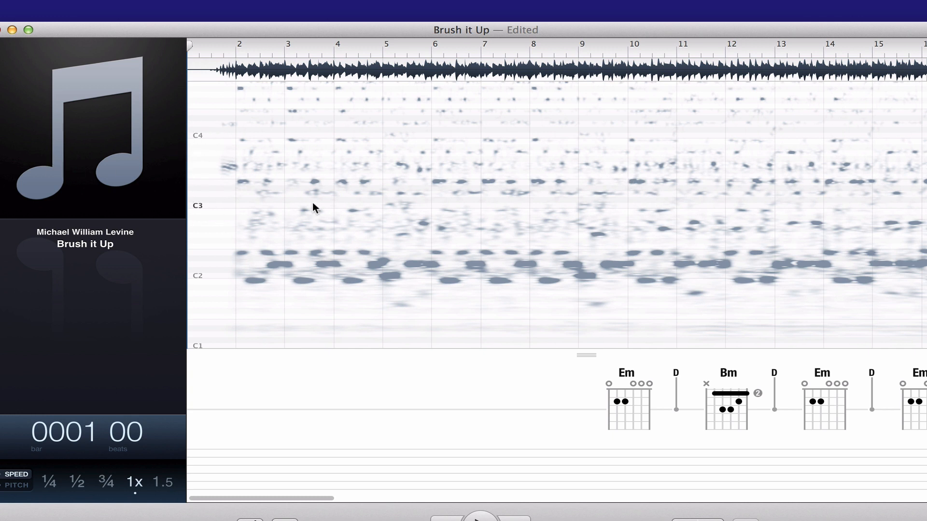
mouse_move(637, 190)
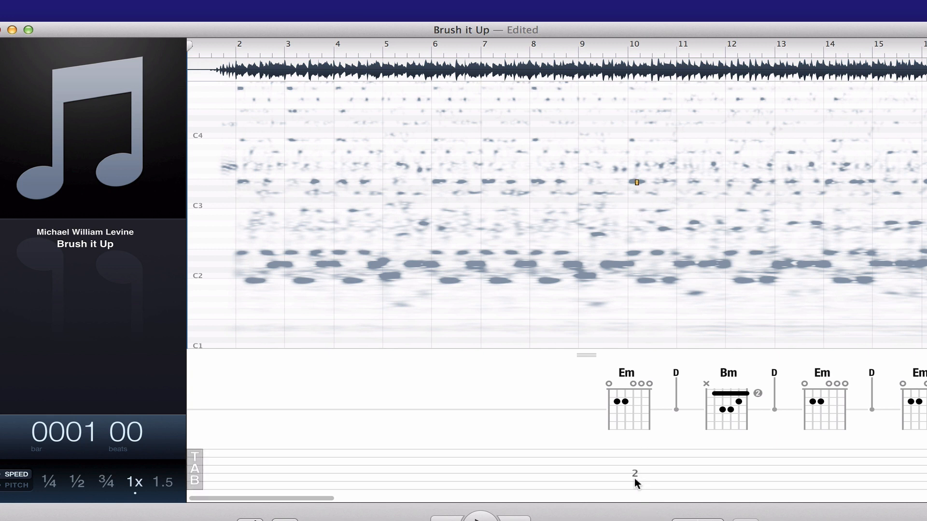
mouse_move(661, 166)
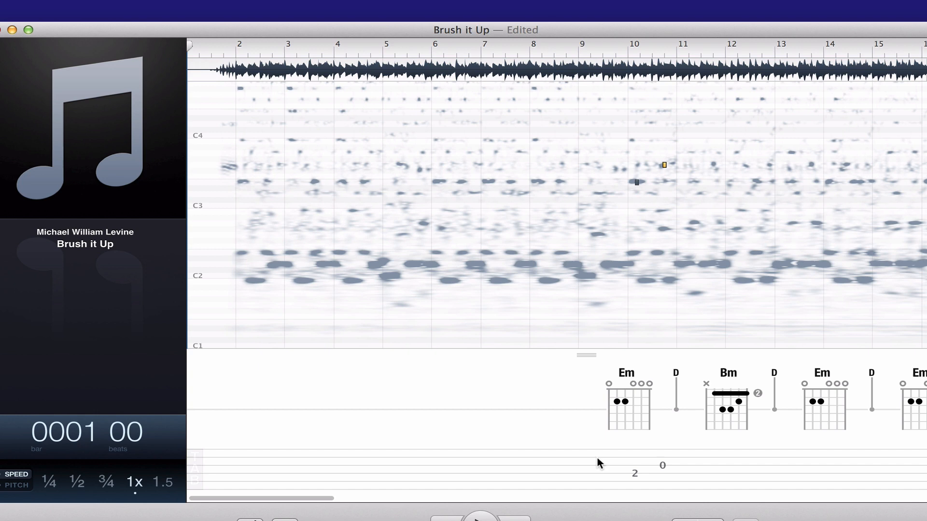
Add tab notes at fret 2, then fret 0, on the TAB staff around bar 10.
drag(260, 498, 395, 498)
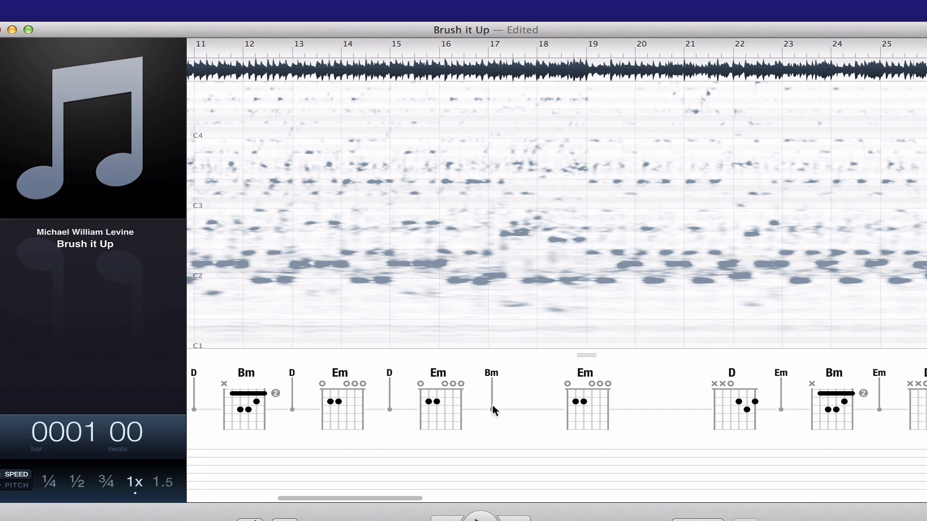
mouse_move(443, 395)
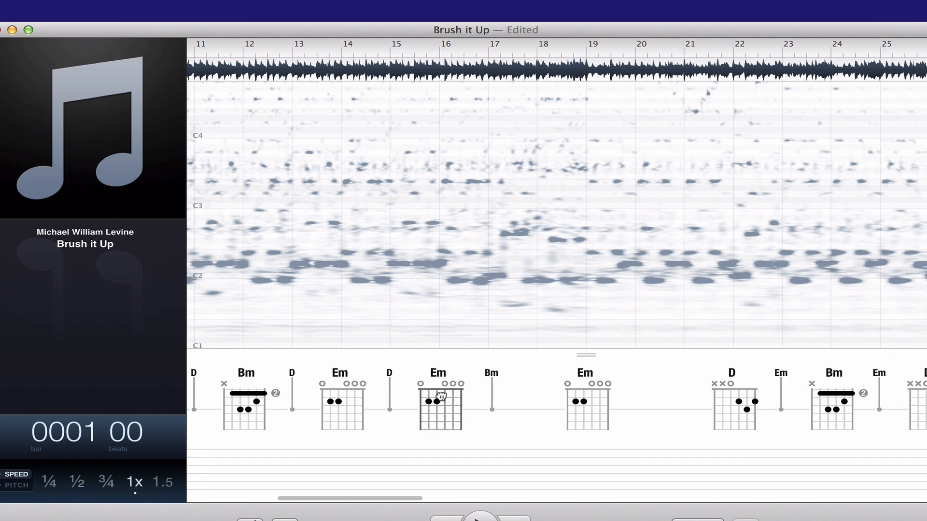
Replace the Em chord diagram near bar 16 with a B chord.
click(437, 396)
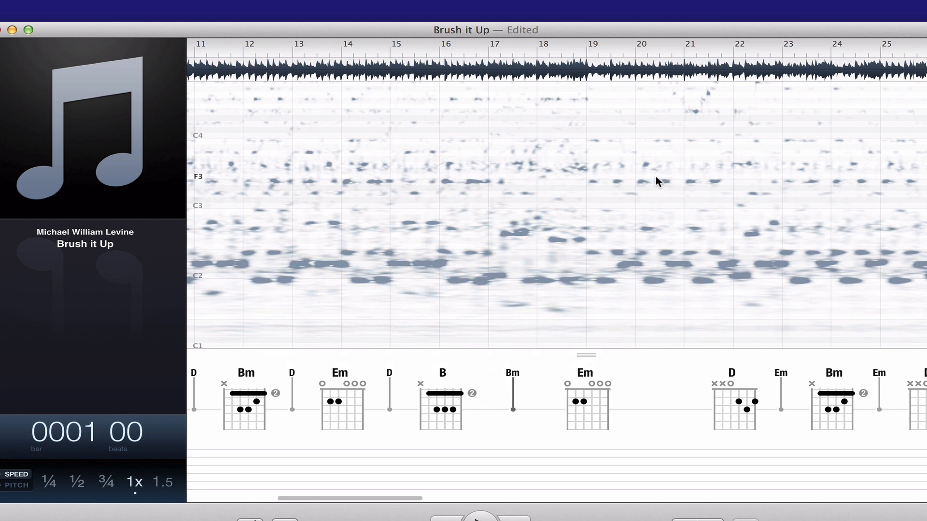
click(841, 47)
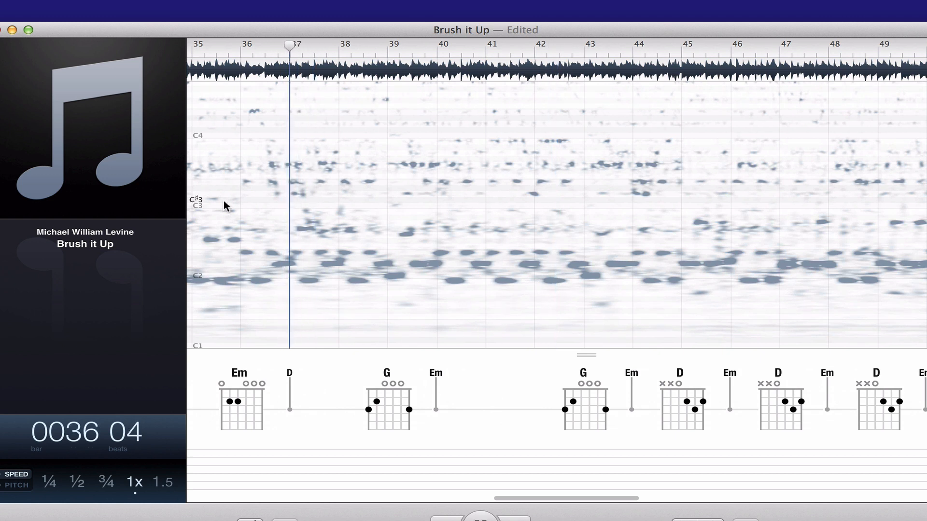
Set playback speed to 82%, via the 3/4 preset, half speed and 61%.
click(134, 482)
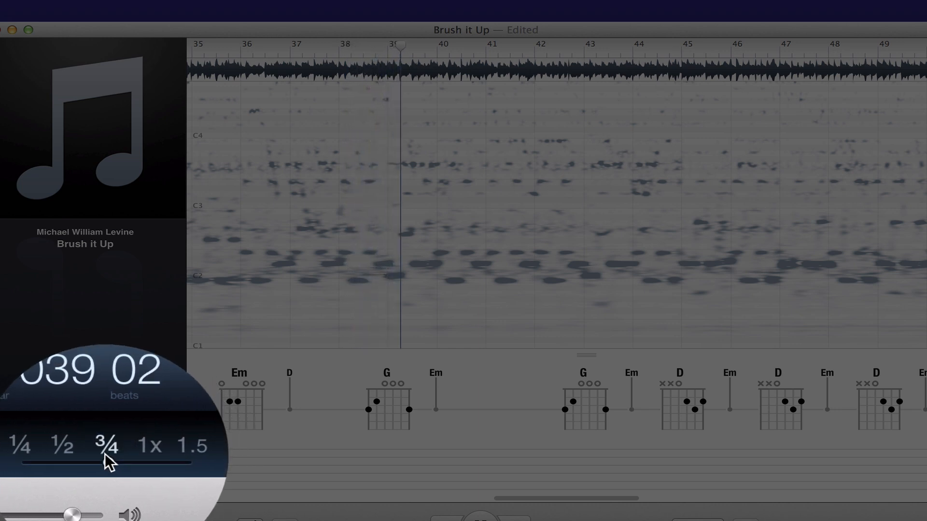
click(100, 446)
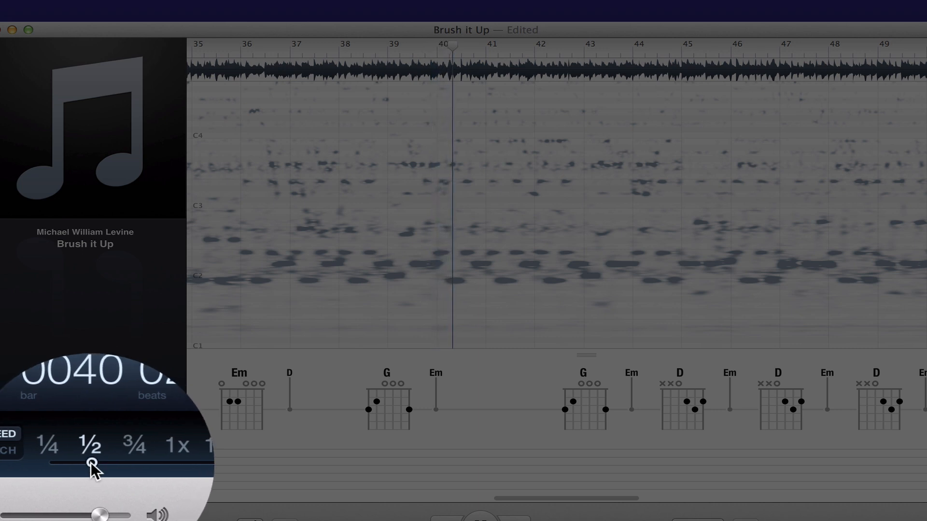
drag(92, 462, 94, 462)
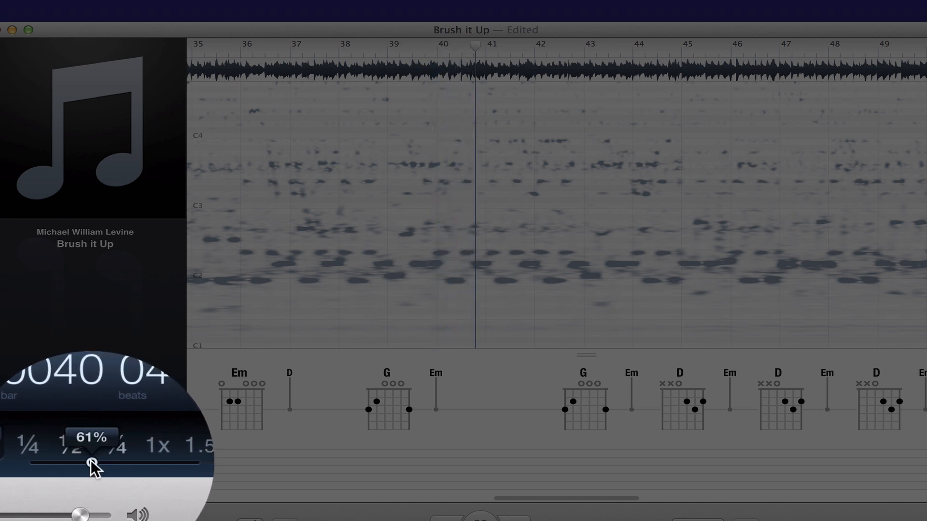
drag(91, 462, 117, 462)
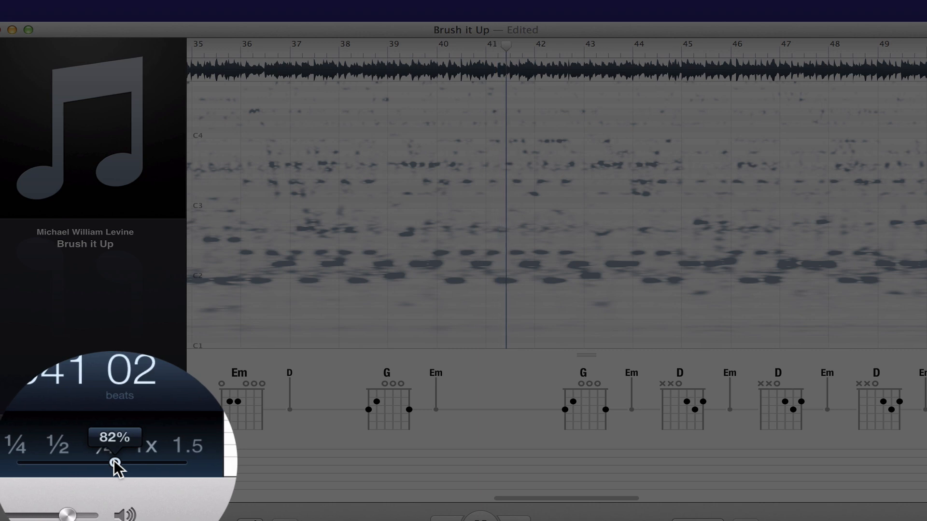
drag(116, 463, 107, 462)
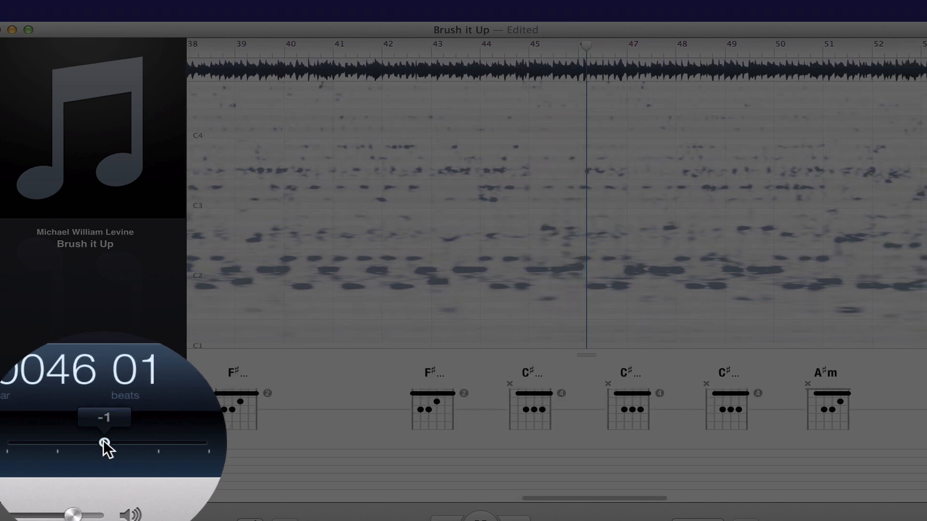
Lower the pitch to -1 so chords read F♯, C♯, A♯m and D♯m.
drag(105, 443, 94, 443)
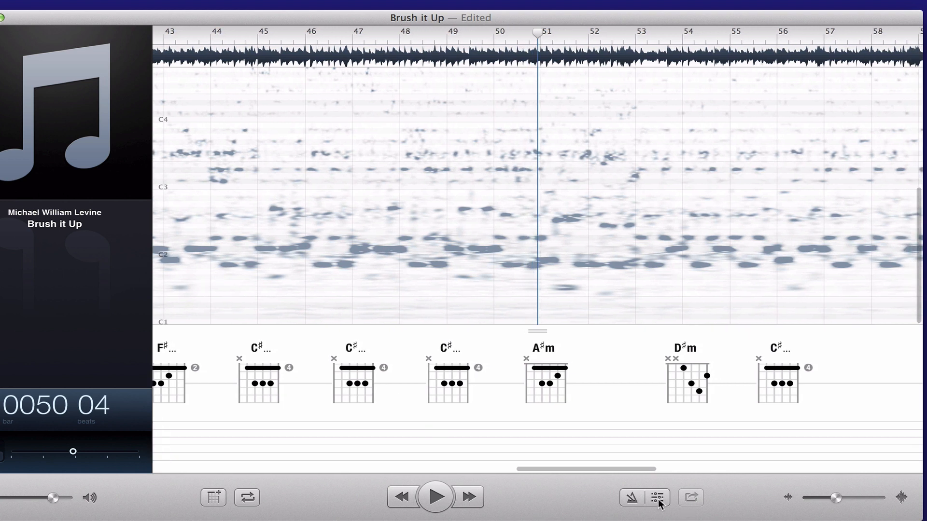
Show the audio effects, enable Mono and pan it left, then disable Mono.
click(659, 497)
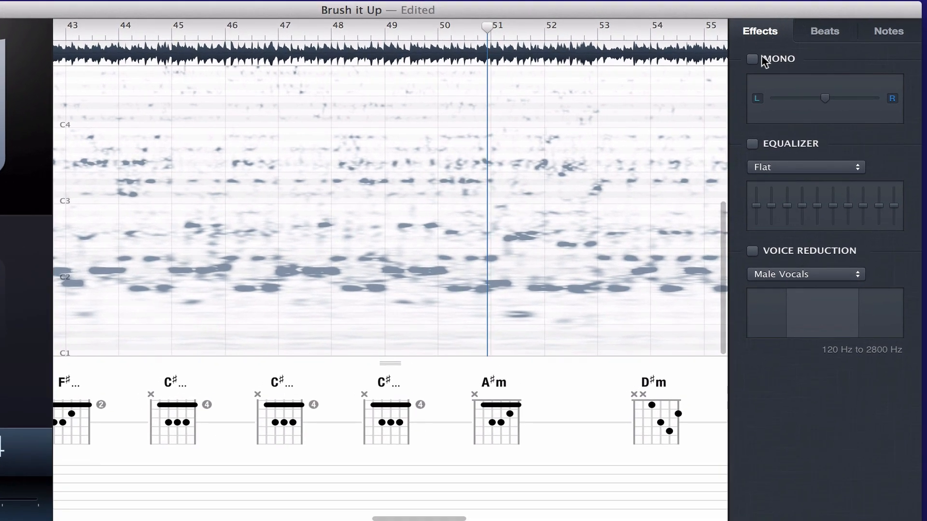
click(751, 59)
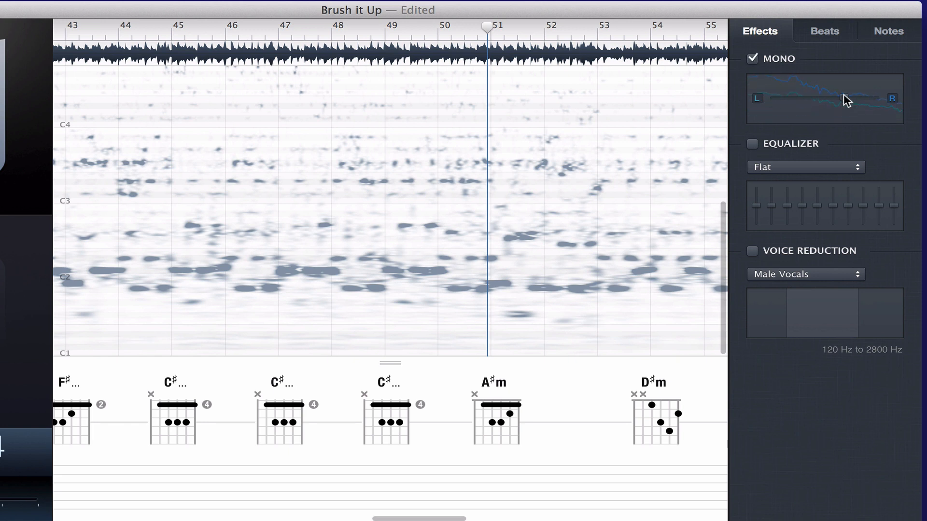
drag(845, 99, 771, 98)
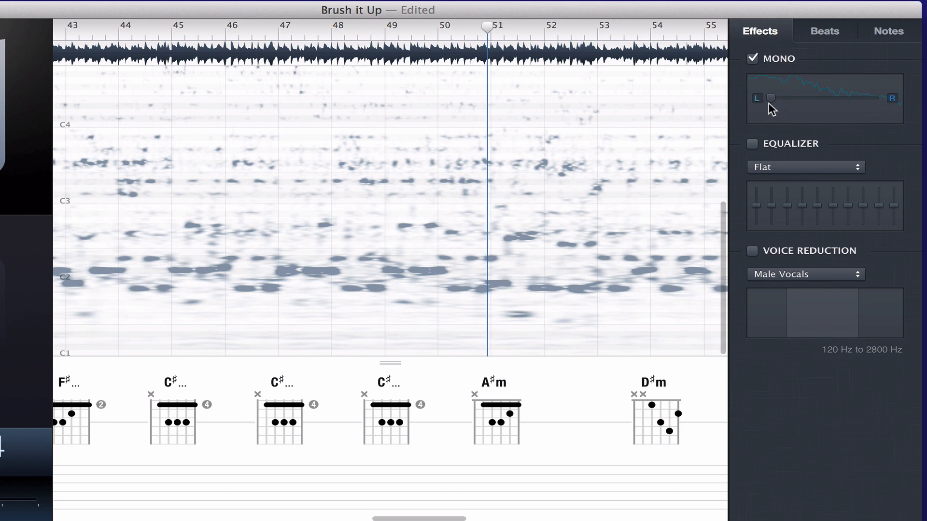
mouse_move(769, 95)
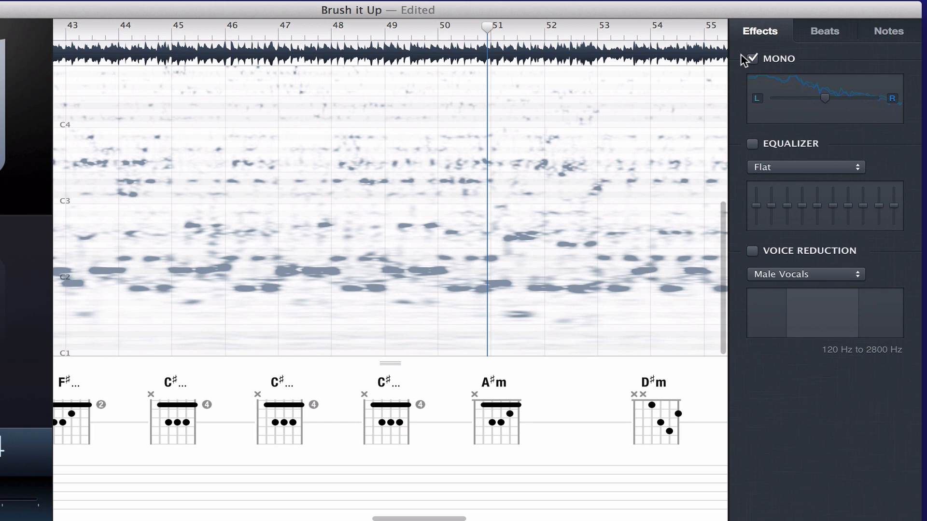
click(751, 58)
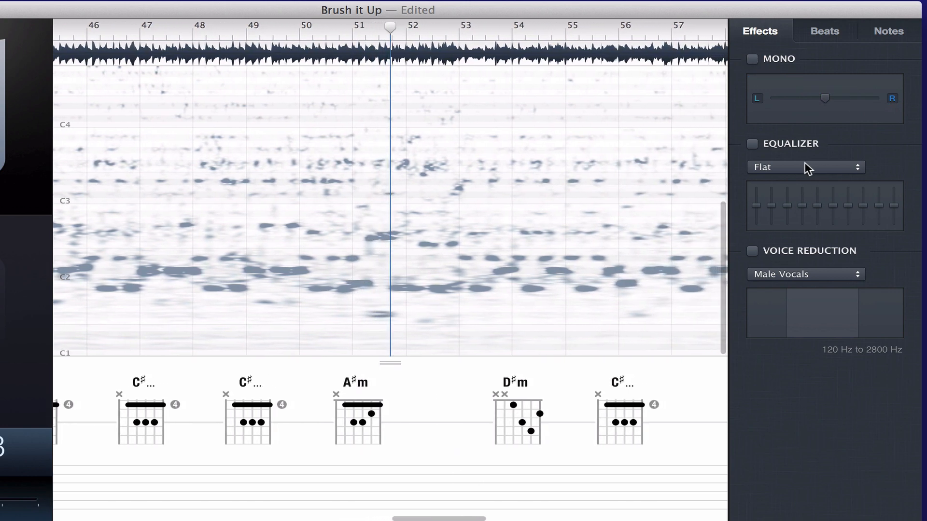
Try the Isolate Bass equalizer preset, then switch to Isolate Mids.
click(752, 144)
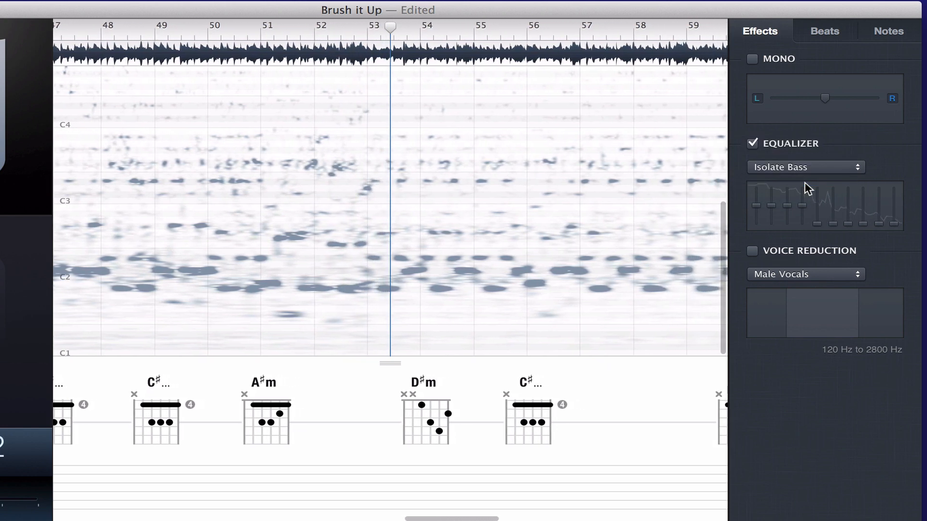
click(804, 166)
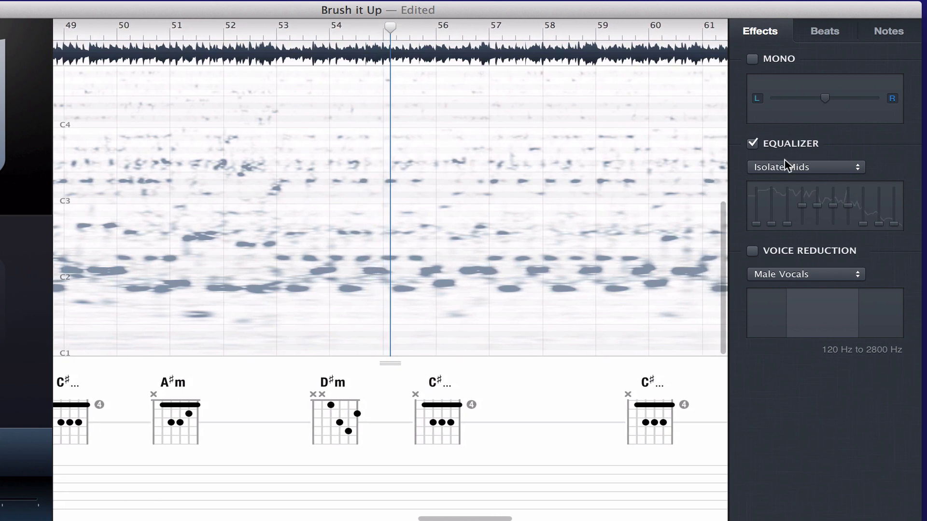
click(803, 166)
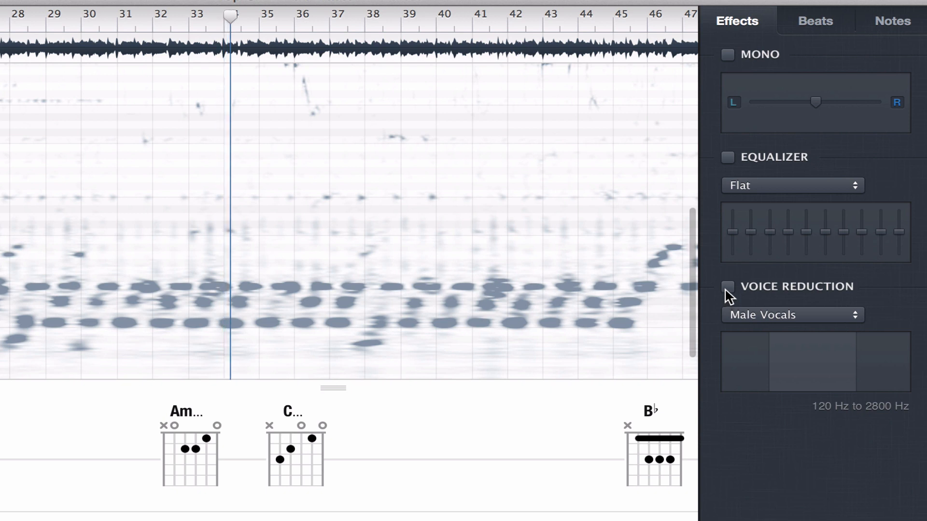
Set the voice reduction preset to Manual (85–1987 Hz) with the effect switched off.
click(727, 287)
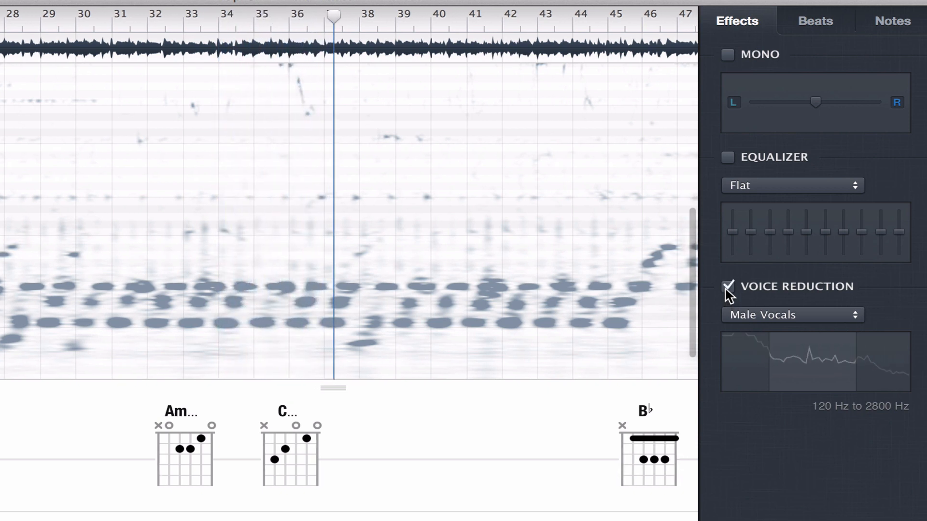
click(727, 287)
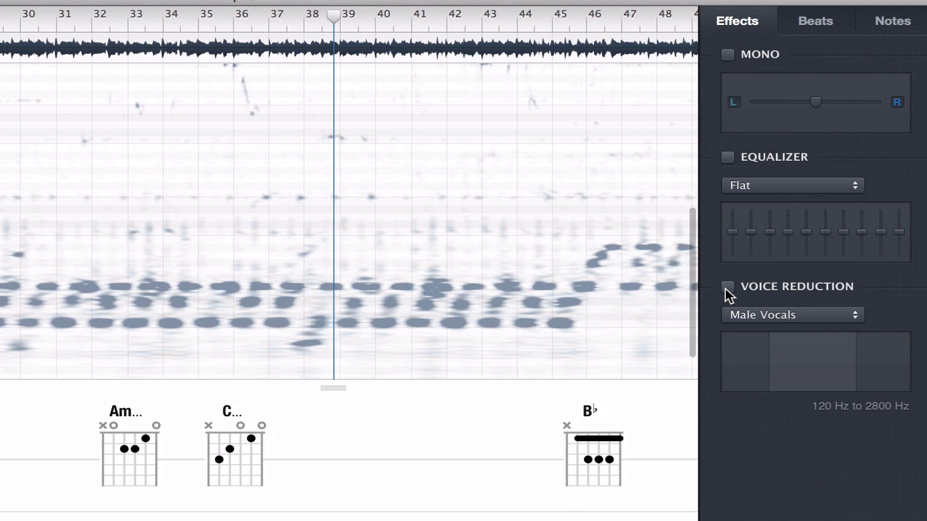
click(792, 314)
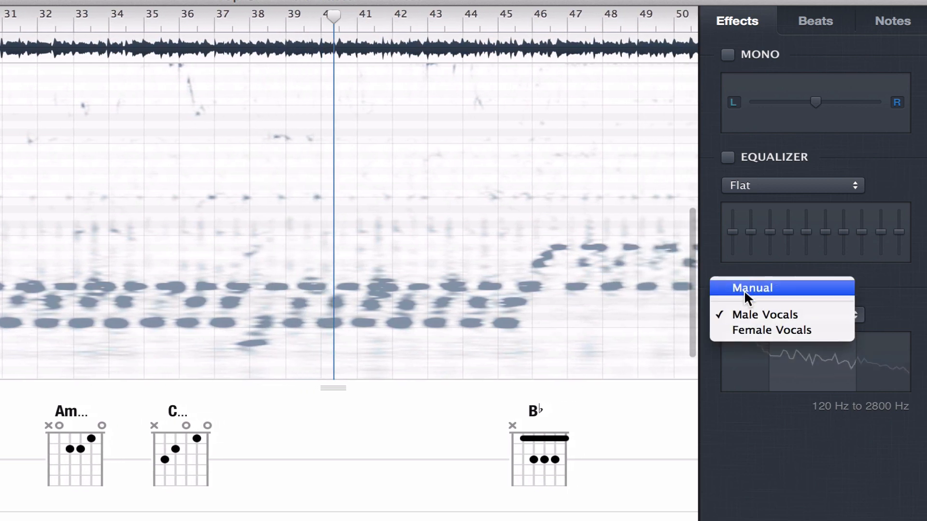
click(751, 287)
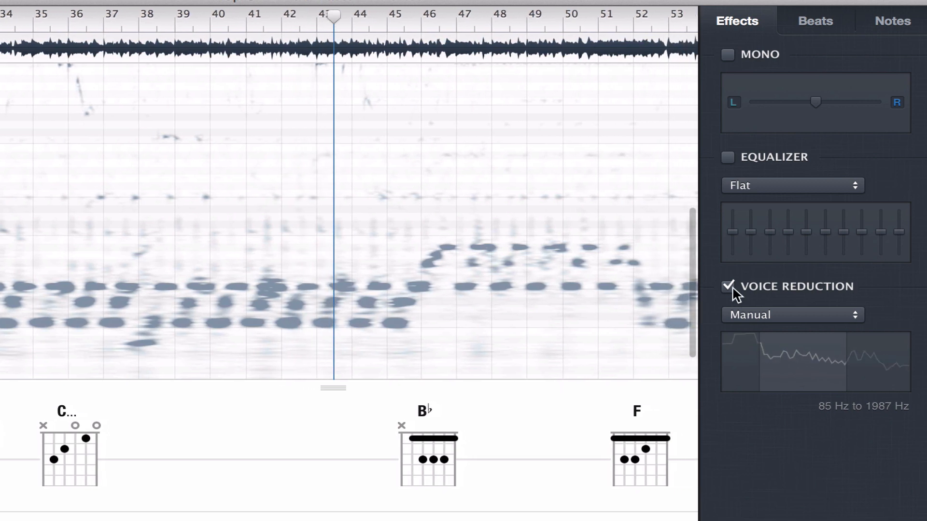
click(728, 287)
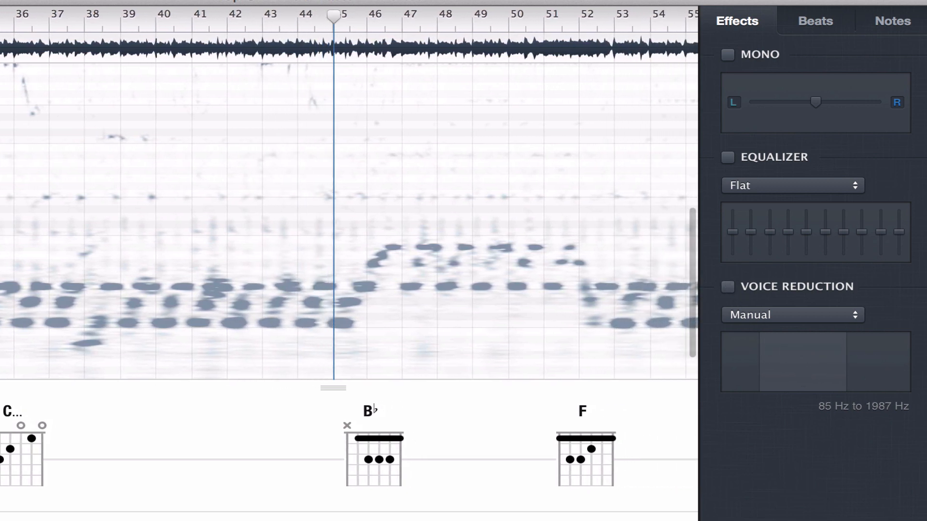
click(814, 21)
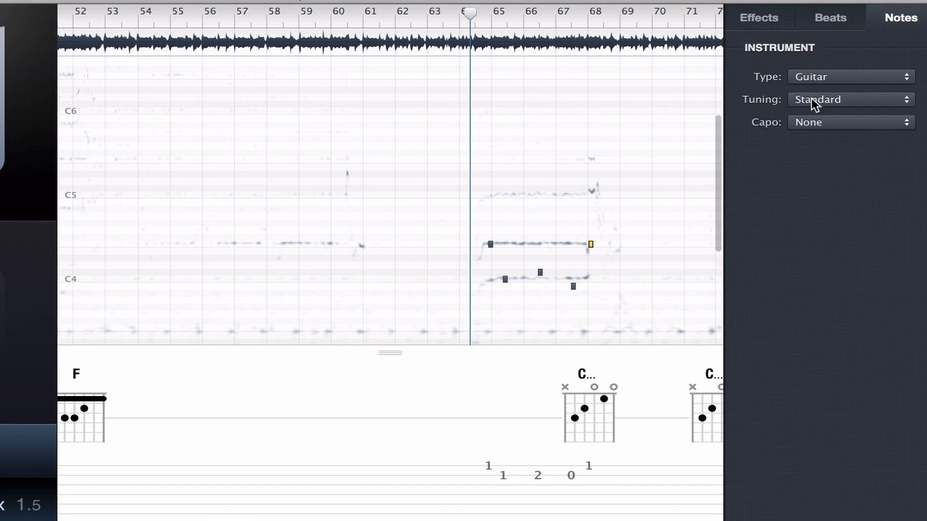
mouse_move(823, 82)
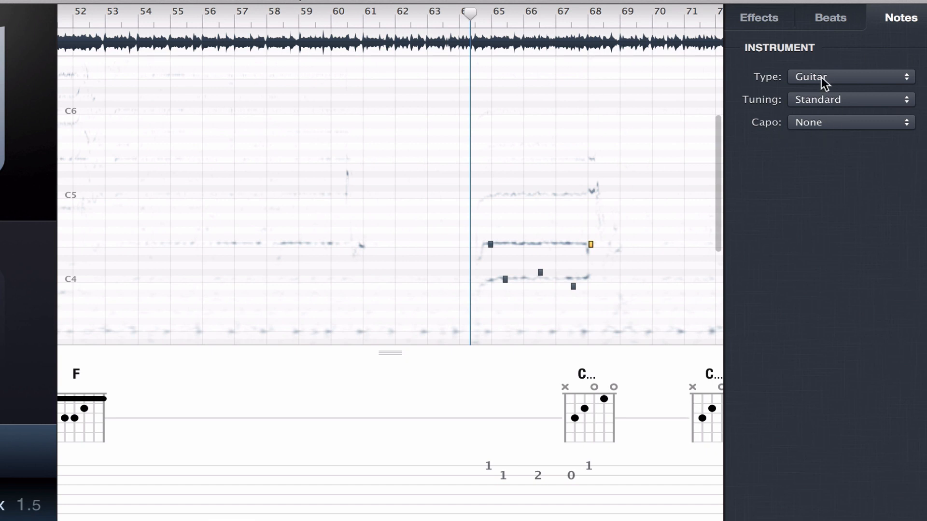
click(850, 76)
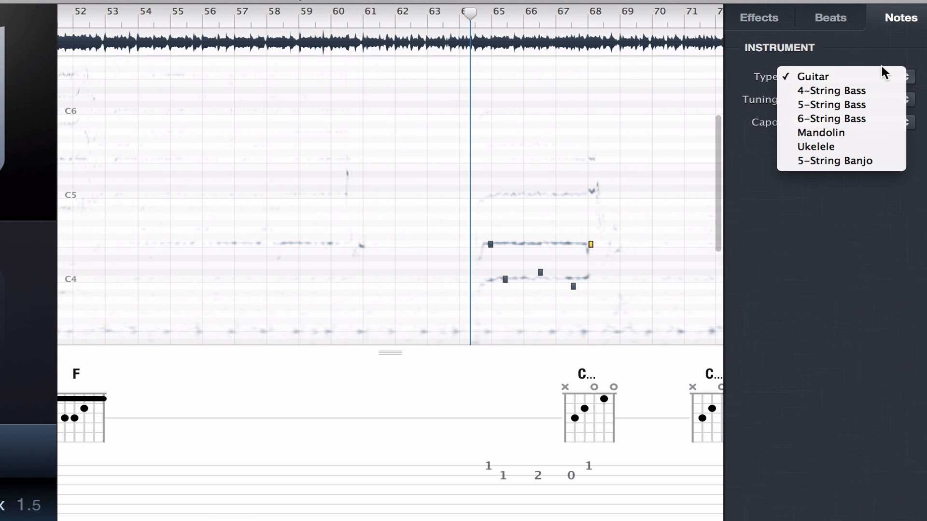
mouse_move(812, 76)
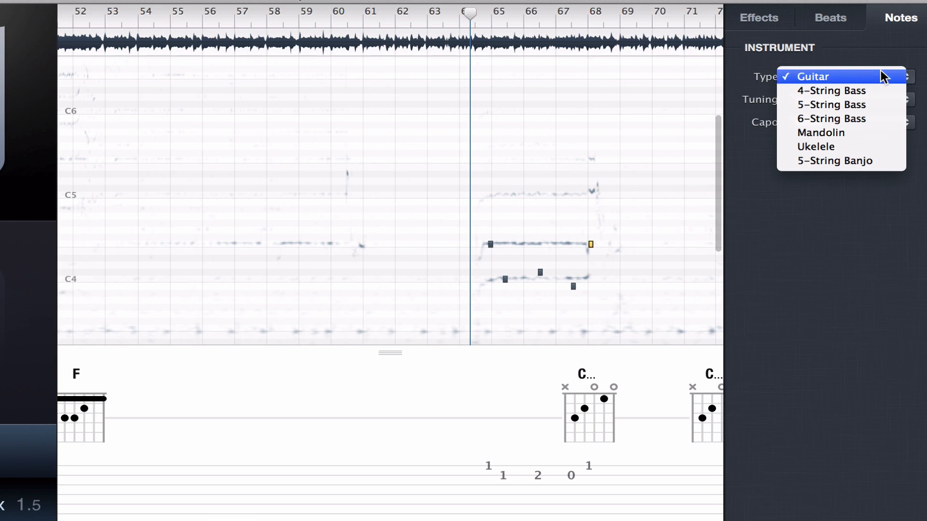
mouse_move(830, 90)
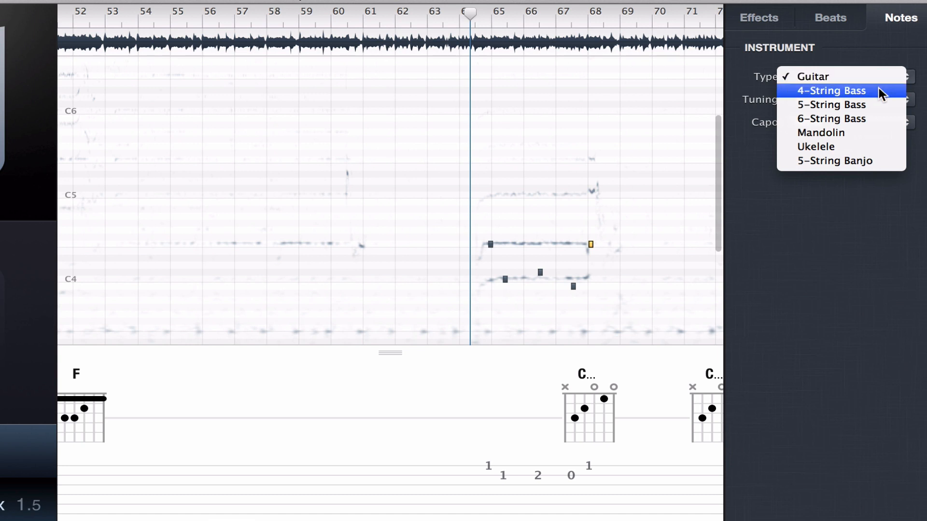
mouse_move(816, 76)
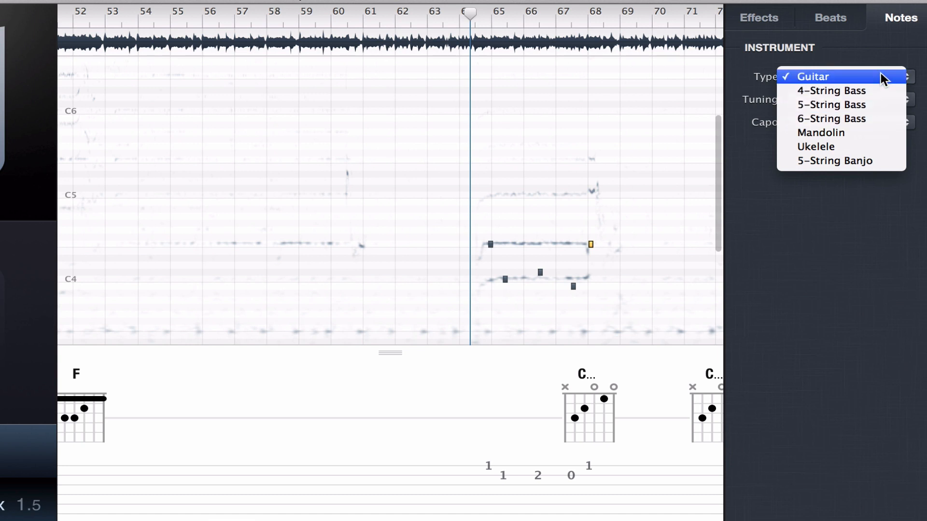
click(816, 77)
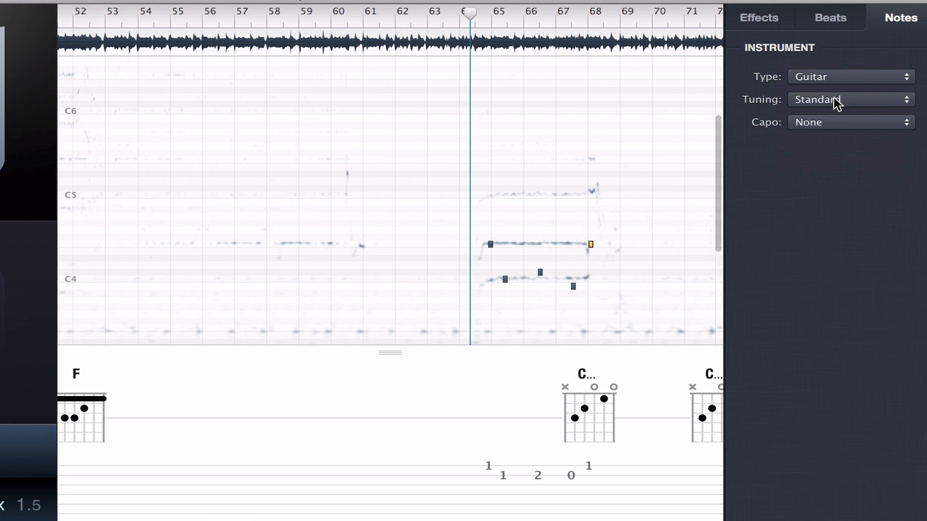
click(849, 100)
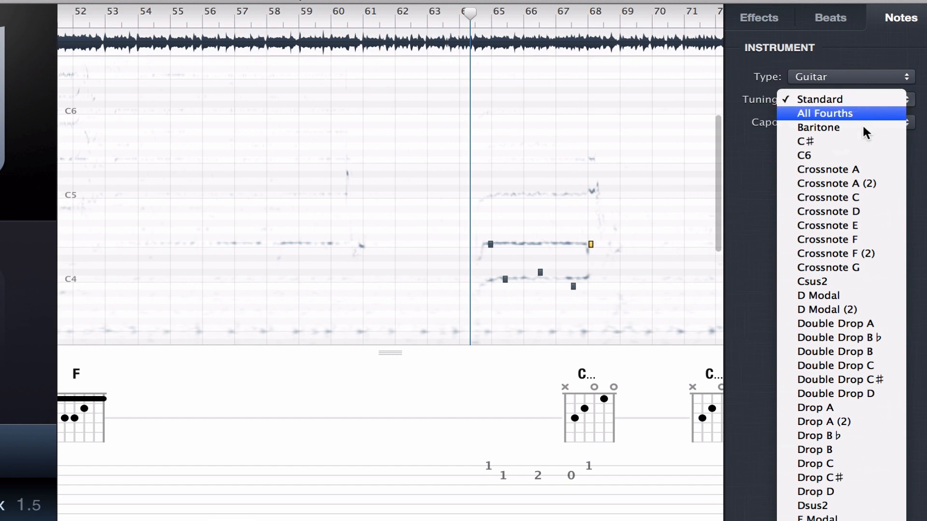
click(820, 99)
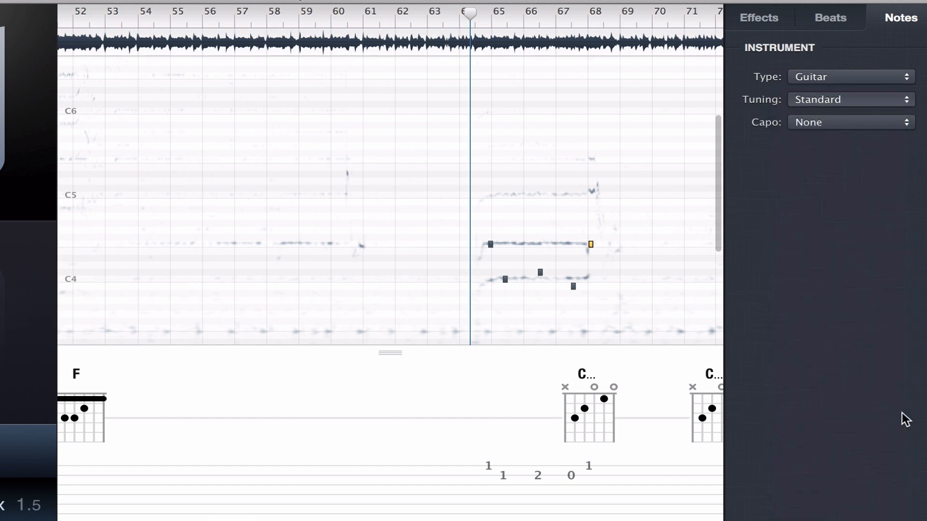
click(850, 98)
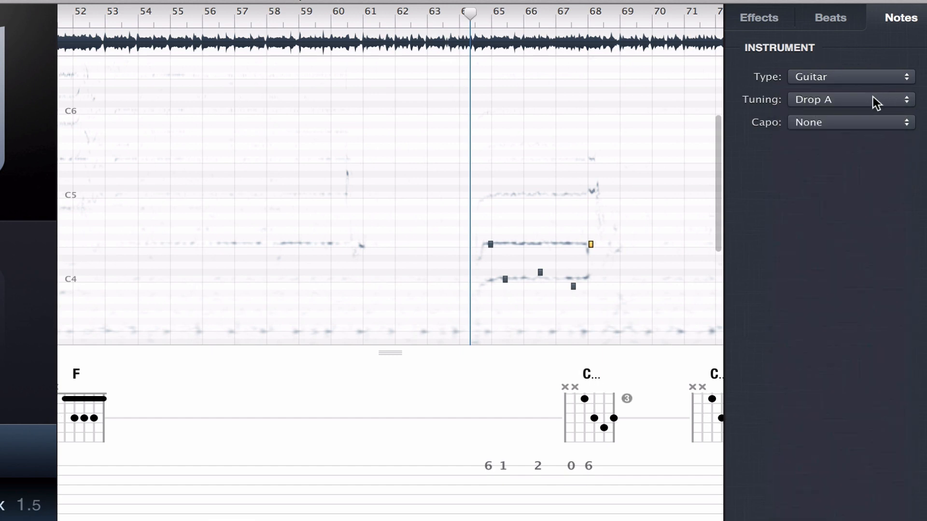
click(849, 99)
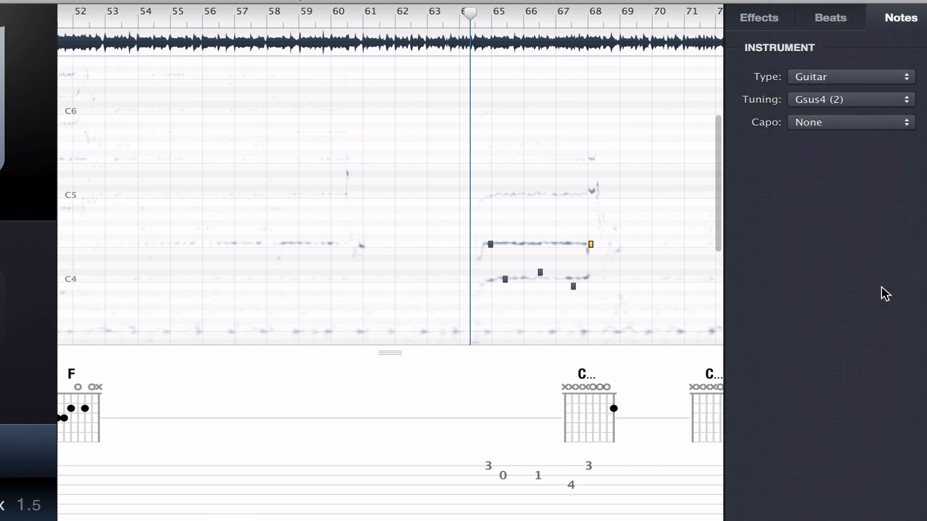
mouse_move(842, 103)
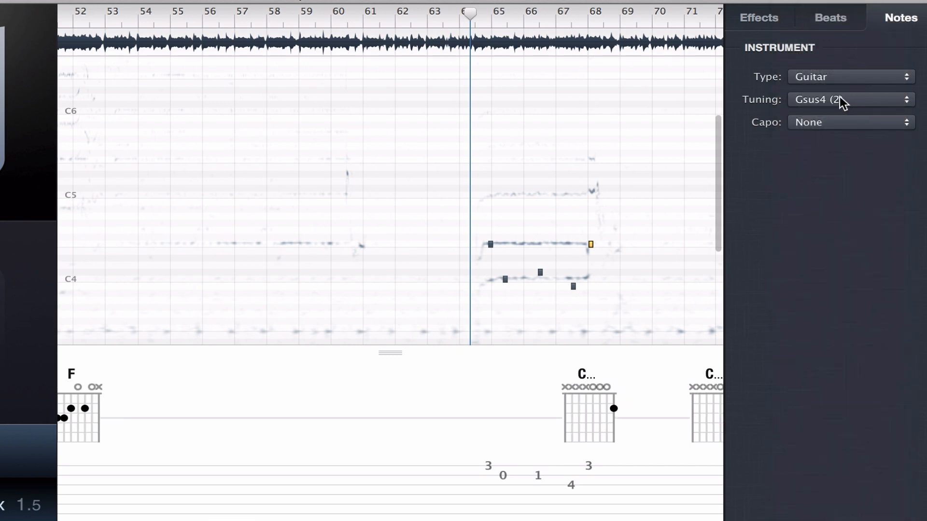
click(845, 98)
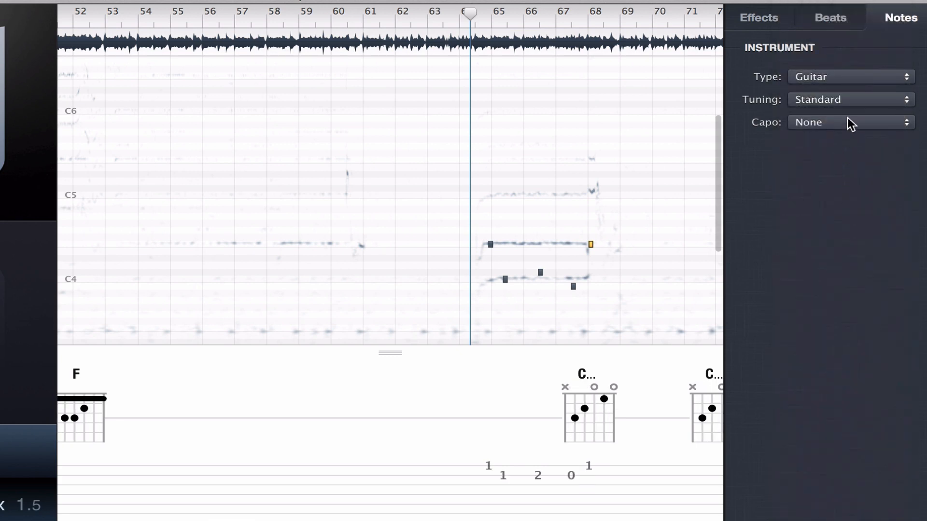
Put the capo on the 2nd fret, transposing chords to B♭ and F.
click(848, 122)
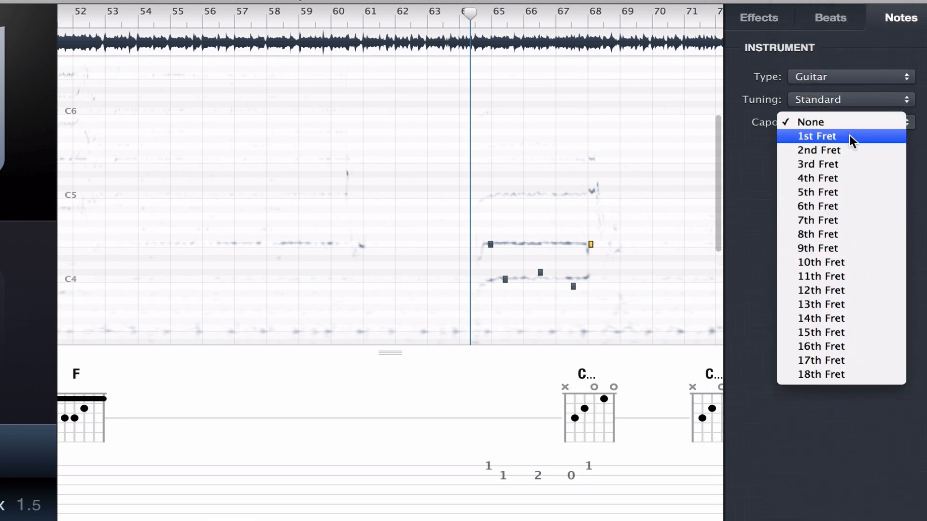
click(819, 150)
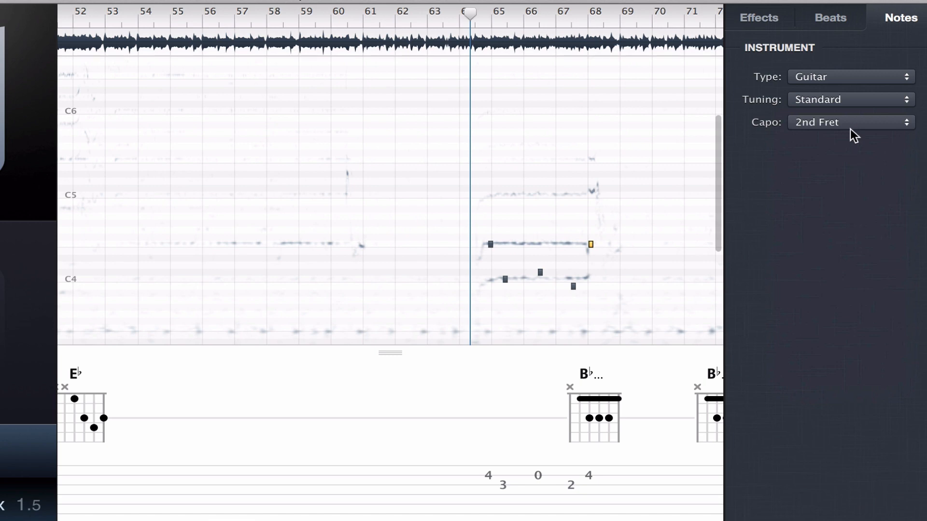
click(850, 122)
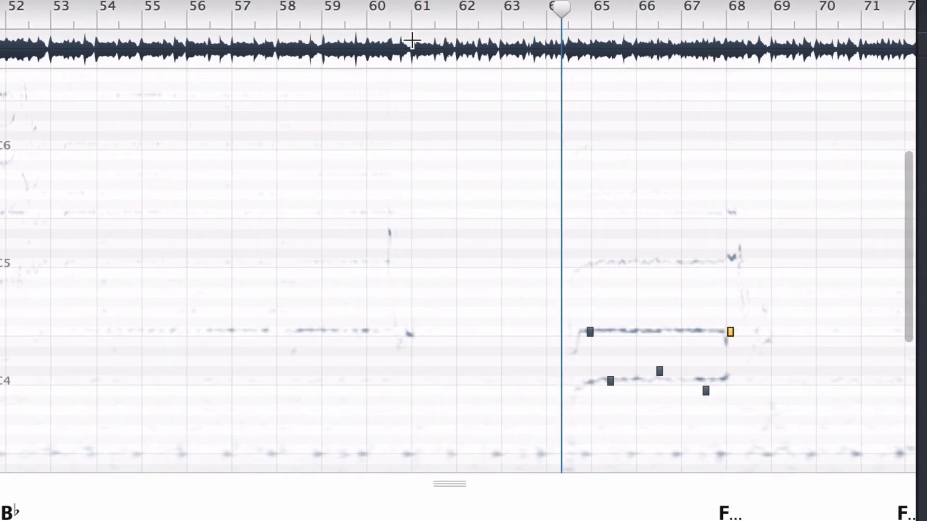
Create a looped region over bars 61–65 and start playback inside it.
drag(412, 47, 590, 47)
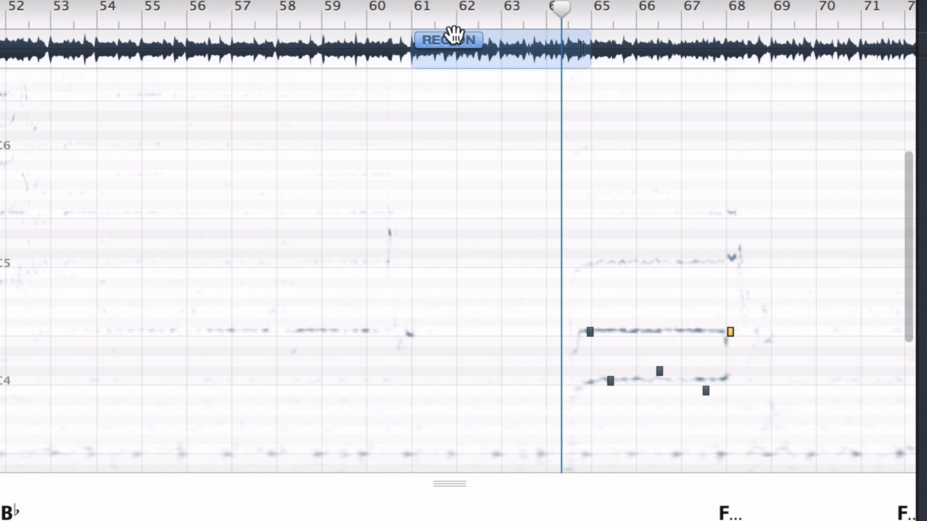
right_click(447, 41)
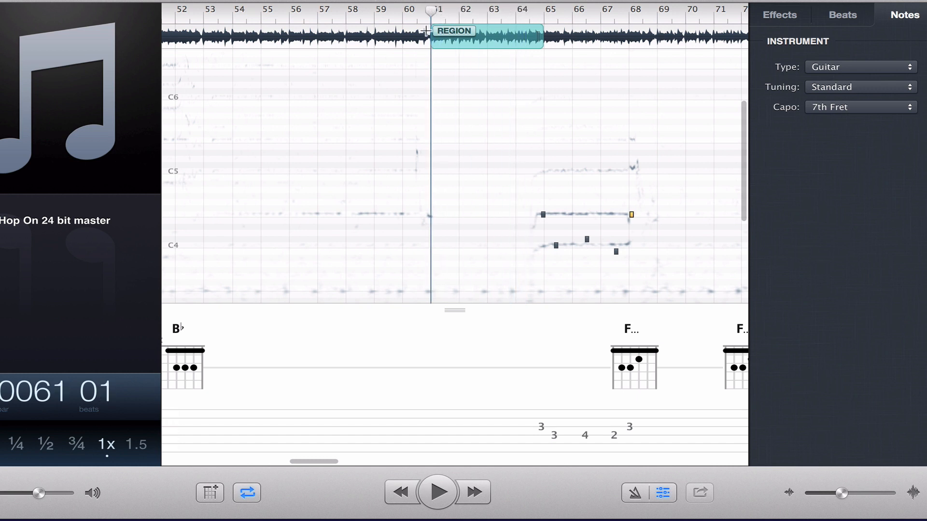
click(437, 492)
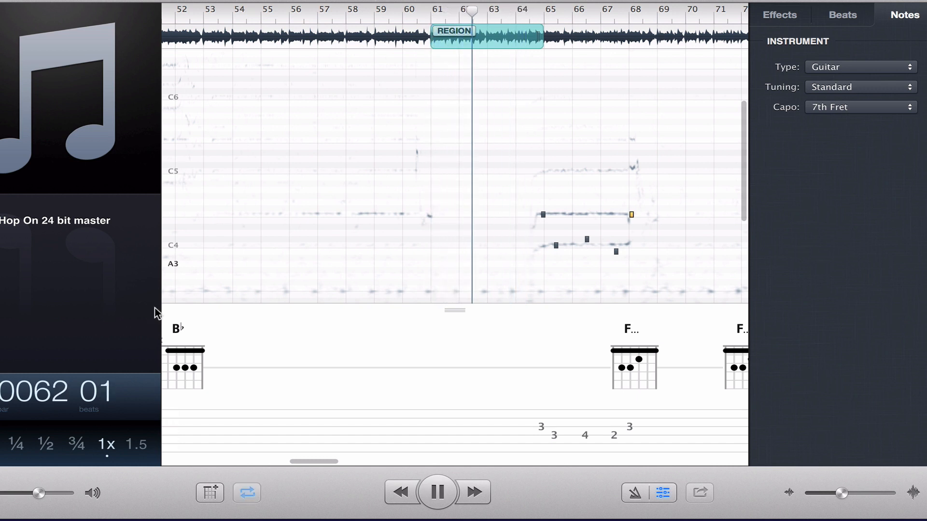